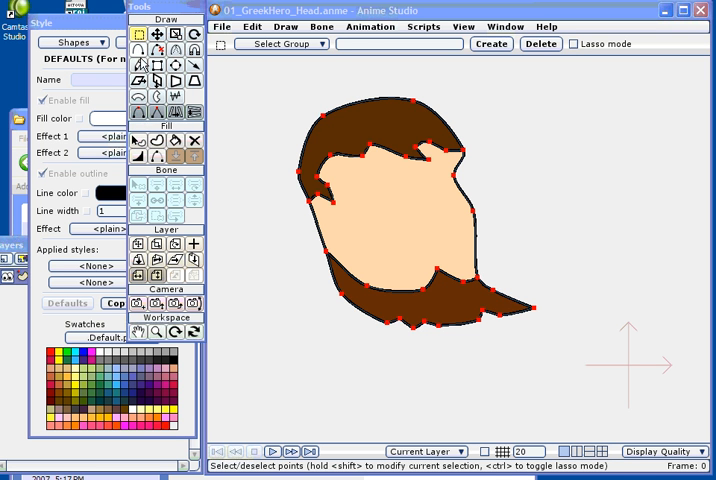
pyautogui.moveTo(138, 68)
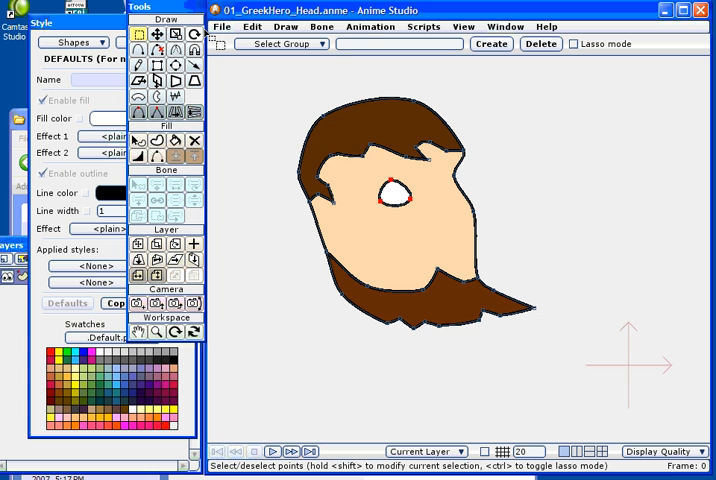
# - Add a second outlined white eye beside the first on the hero's face
pyautogui.click(248, 28)
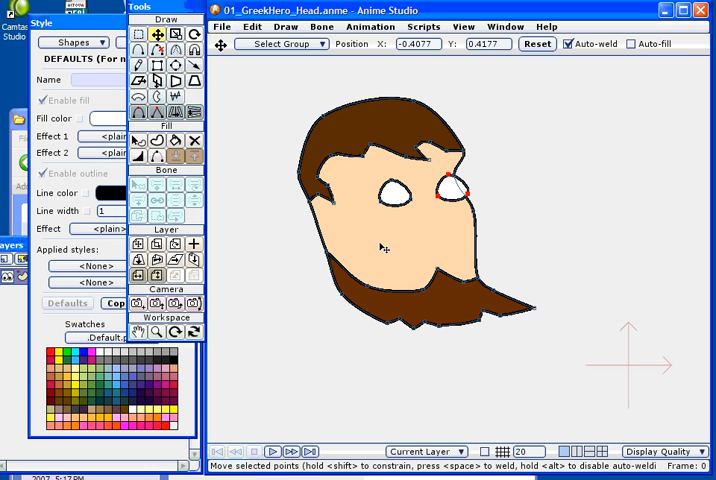
pyautogui.moveTo(388, 244)
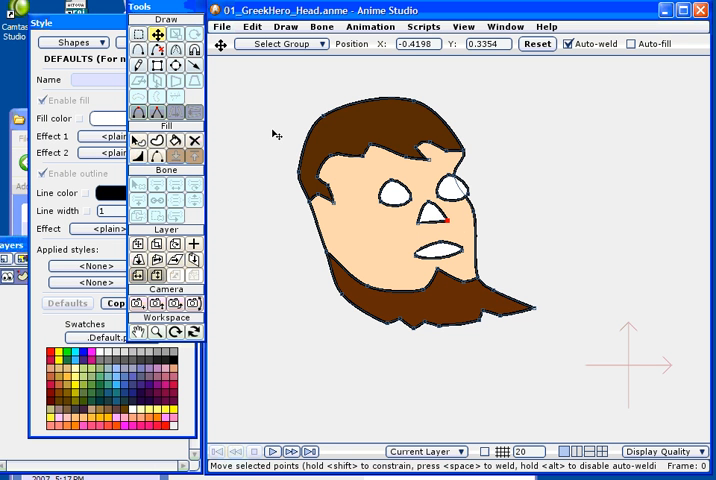
pyautogui.moveTo(190, 128)
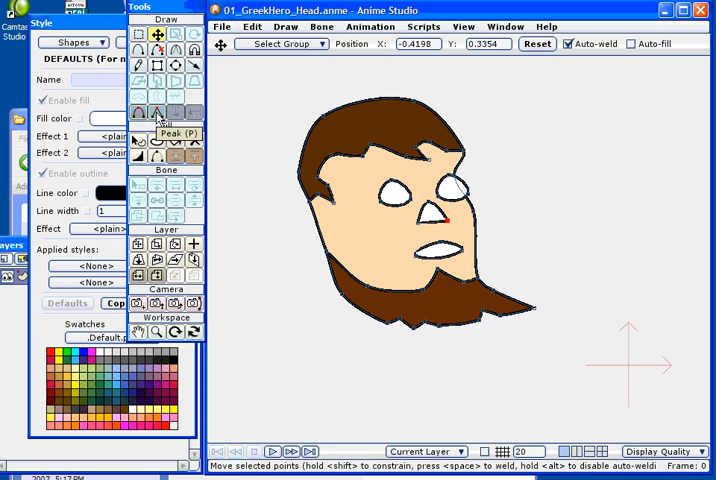
pyautogui.moveTo(418, 224)
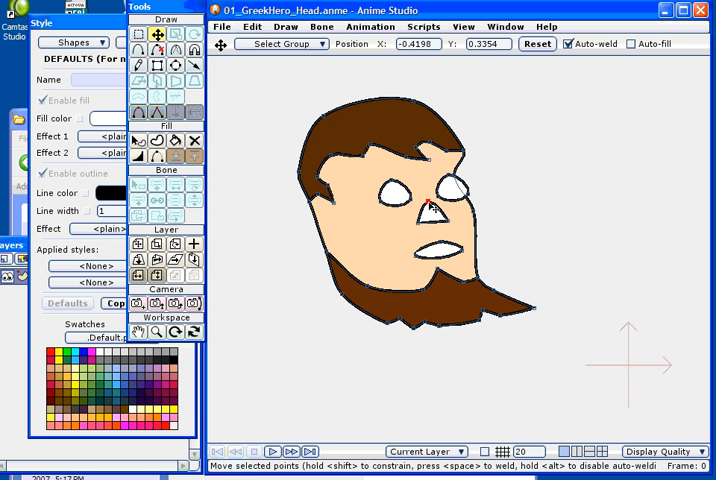
# - Sharpen an eye point into a pointed corner with the Peak tool
pyautogui.moveTo(434, 208); pyautogui.dragTo(430, 210)
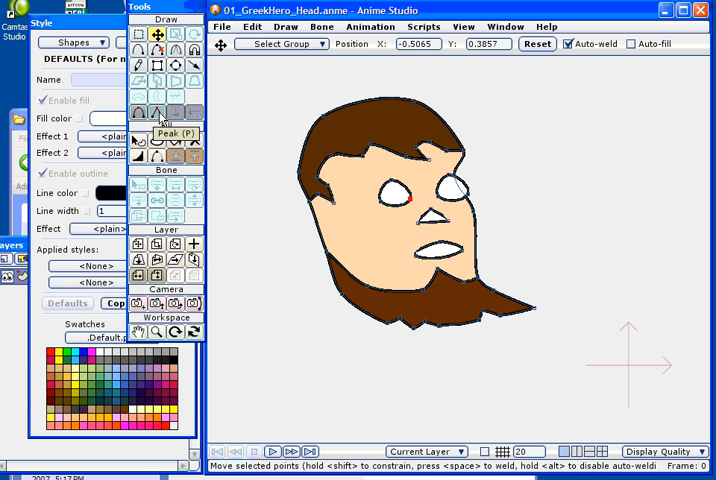
pyautogui.moveTo(390, 208)
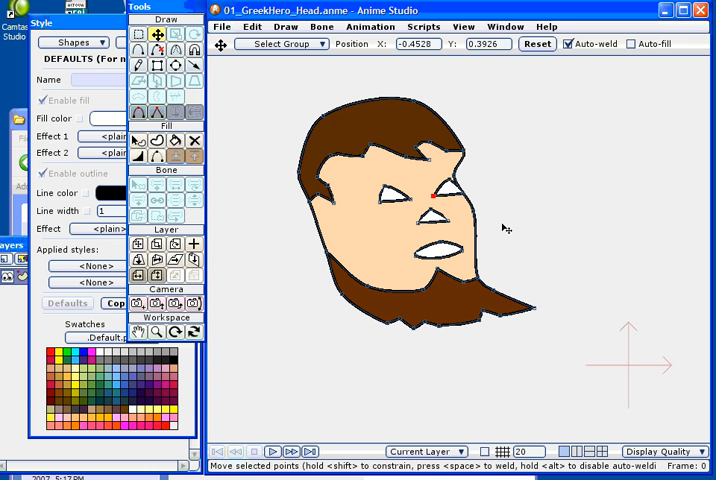
pyautogui.moveTo(496, 226)
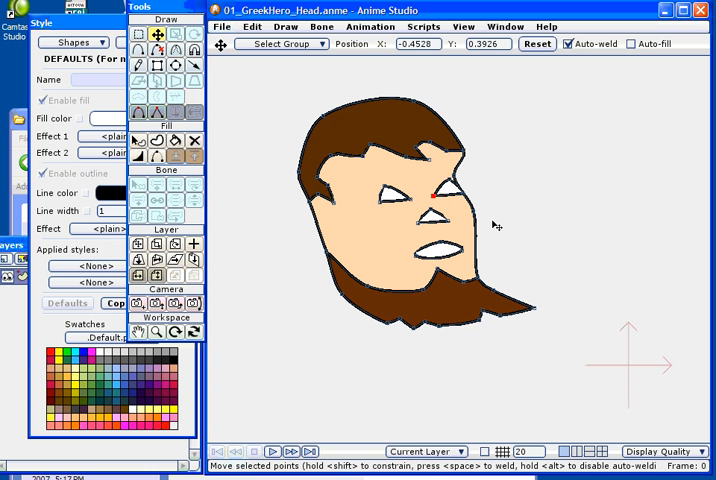
pyautogui.moveTo(502, 230)
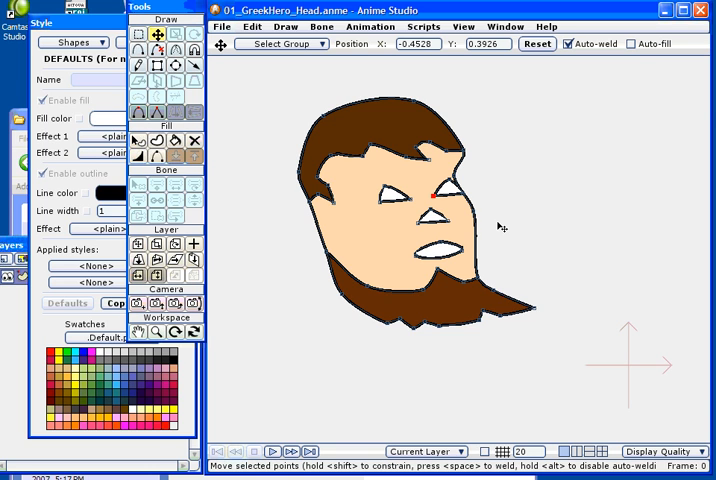